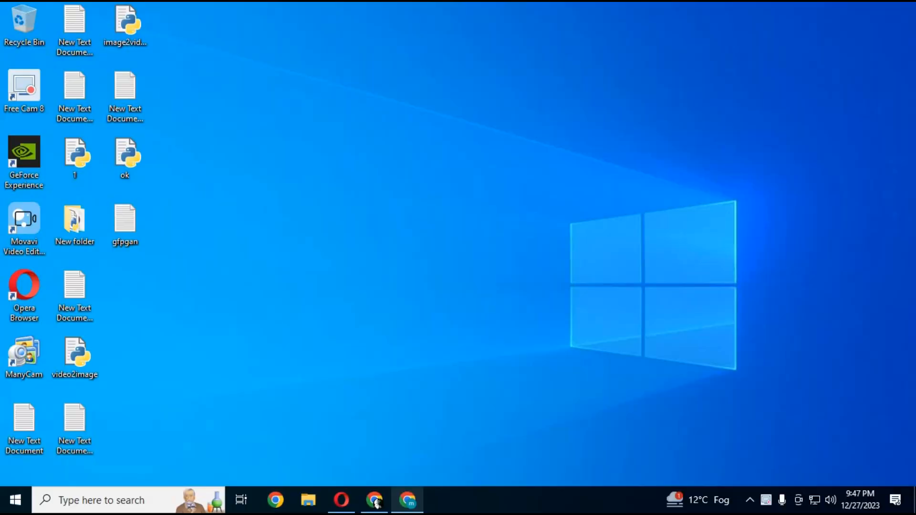
Step: Bring up the Chrome window showing the PIA_colab.ipynb notebook on Colab
left_click(408, 500)
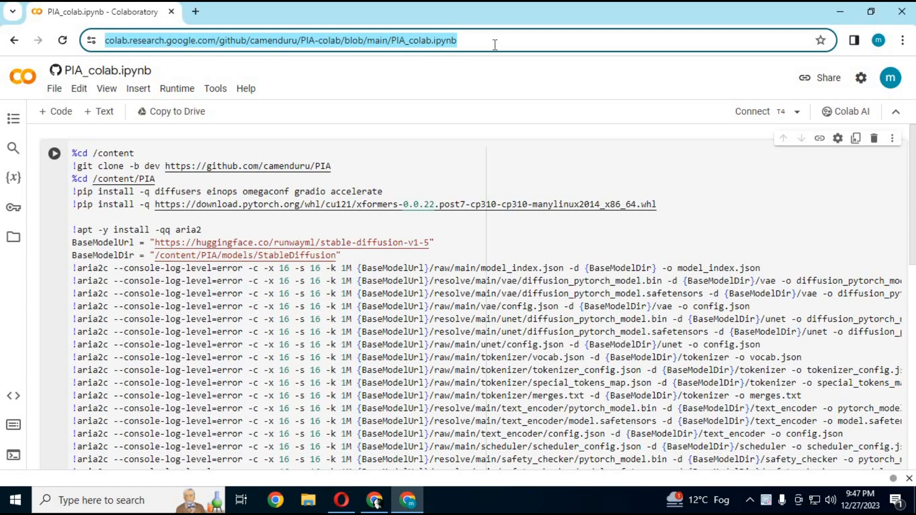
mouse_move(616, 197)
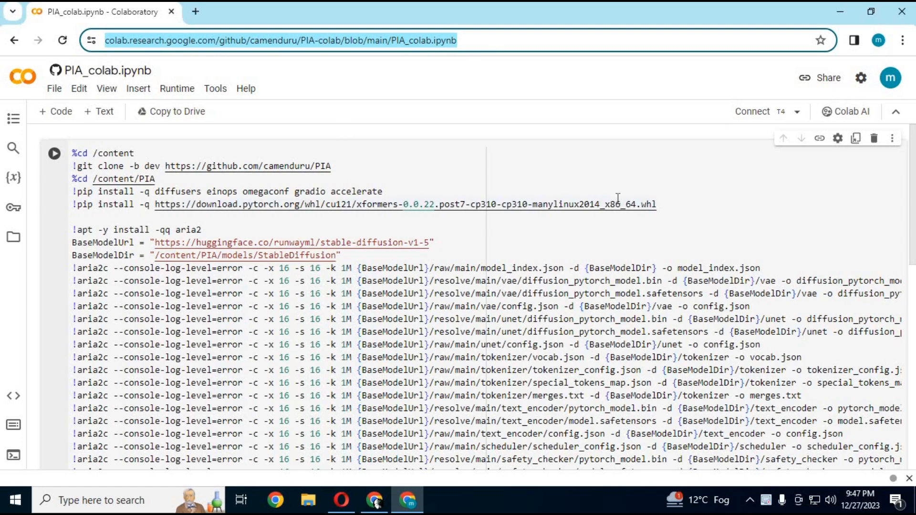
mouse_move(472, 165)
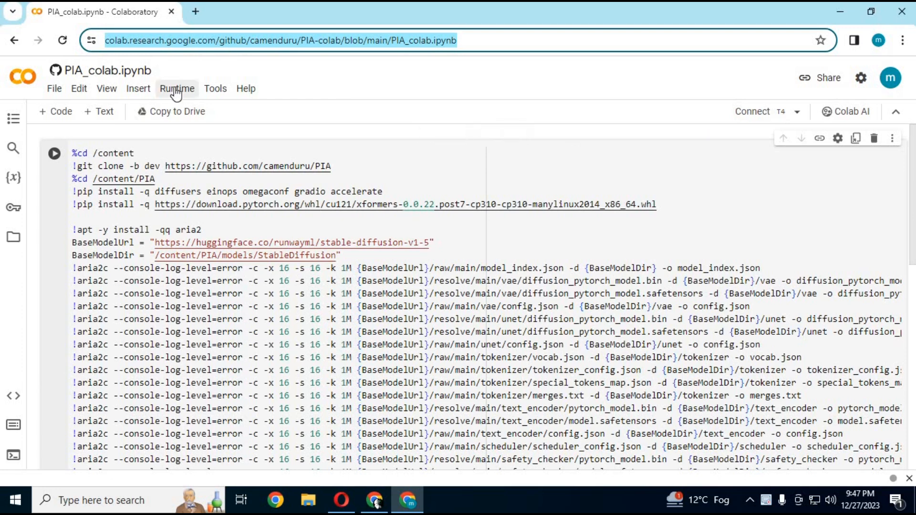
Step: Choose the T4 GPU accelerator, save it, and connect to the GPU runtime
left_click(177, 88)
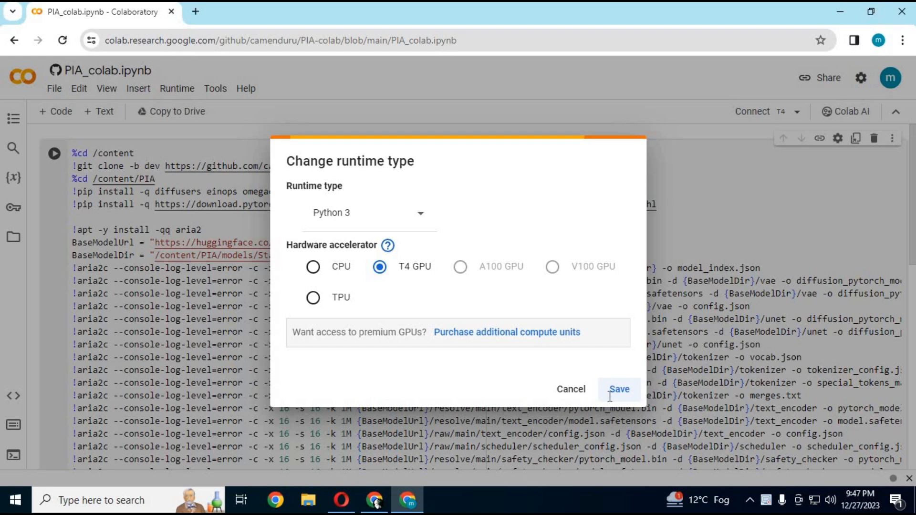
left_click(618, 389)
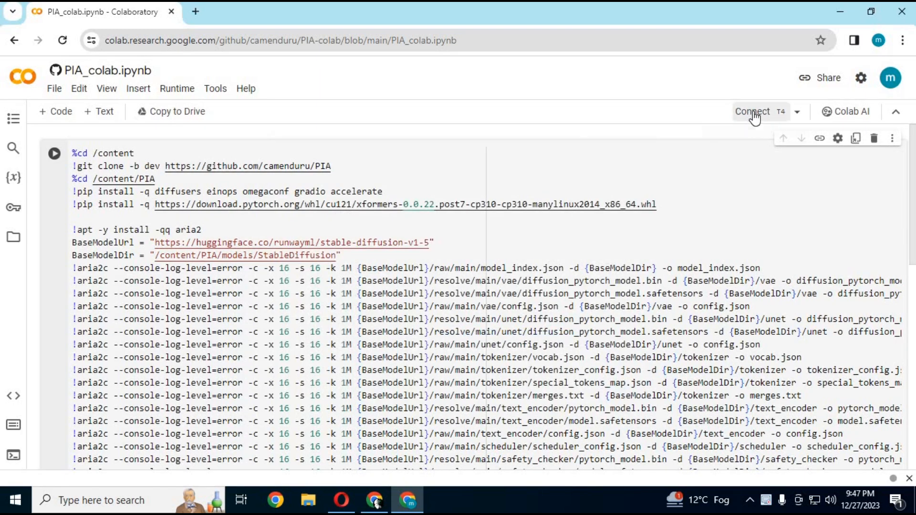
left_click(753, 110)
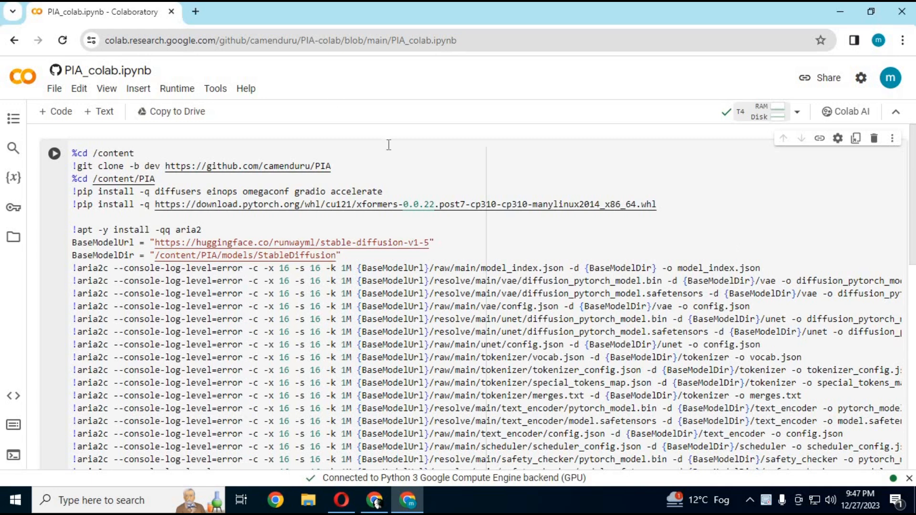
Step: Run the setup cell and accept the Run anyway warning so the Gradio app launches
left_click(53, 153)
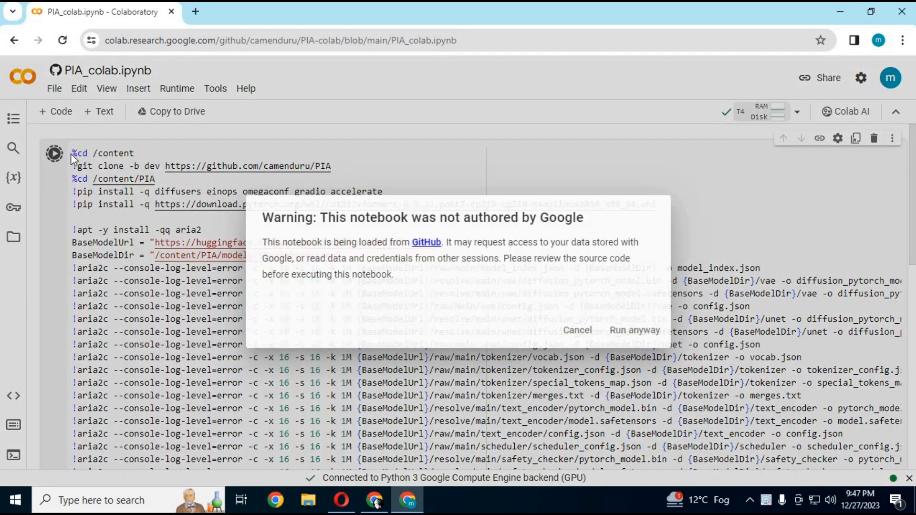
left_click(576, 330)
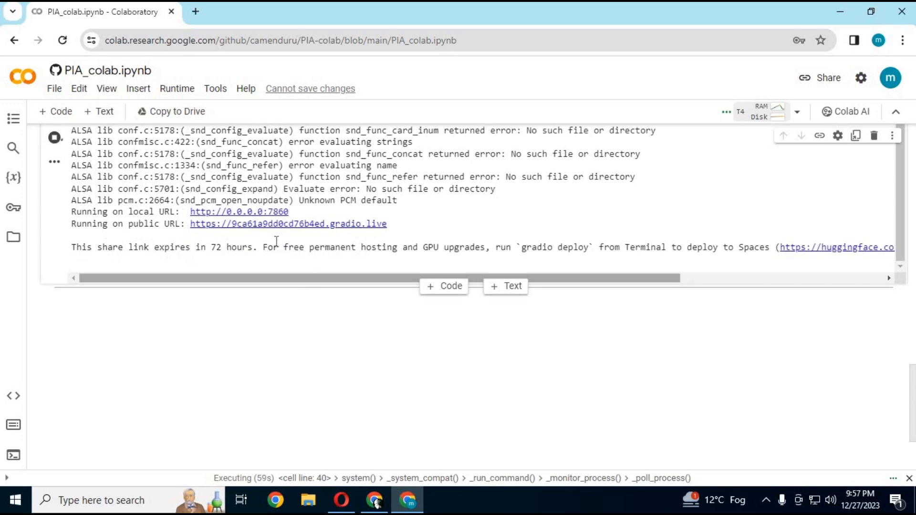
Step: Follow the gradio.live public URL from the cell output to the PIA app
left_click(289, 224)
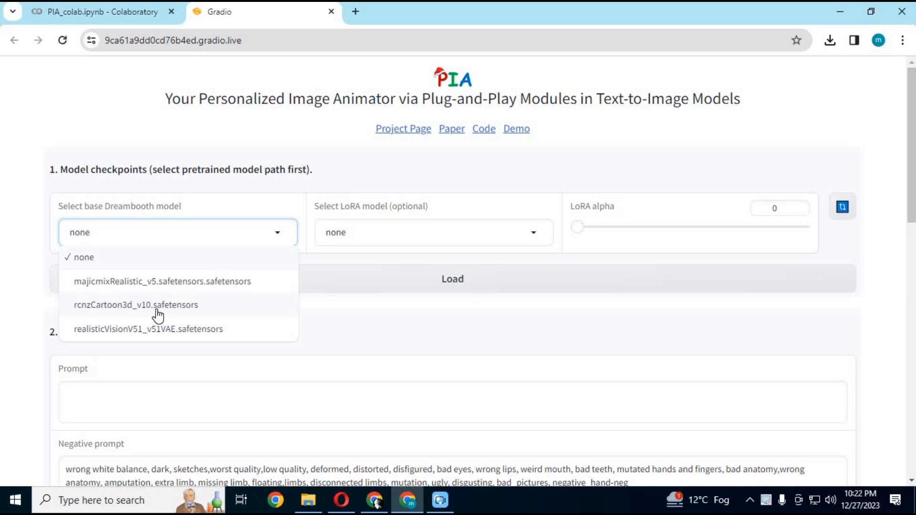
Step: Select rcnzCartoon3d_v10.safetensors as the base Dreambooth model and load the checkpoint
left_click(135, 304)
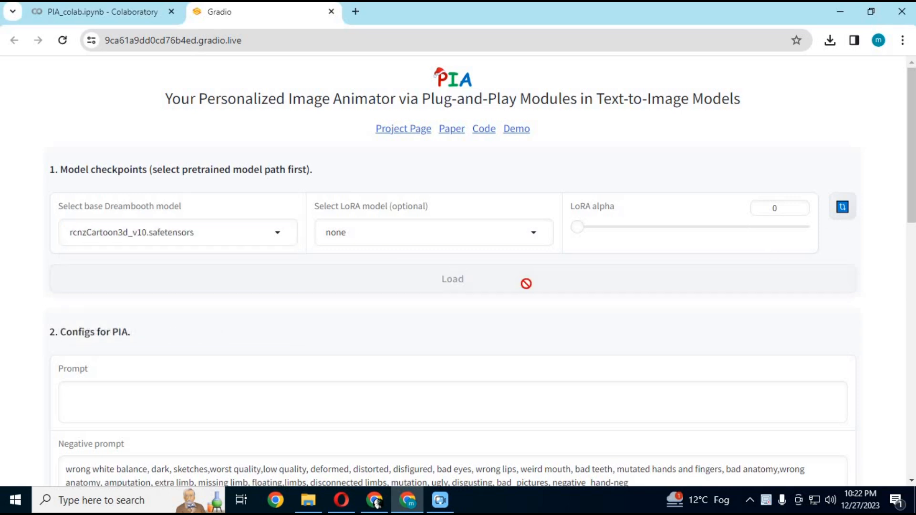
left_click(451, 279)
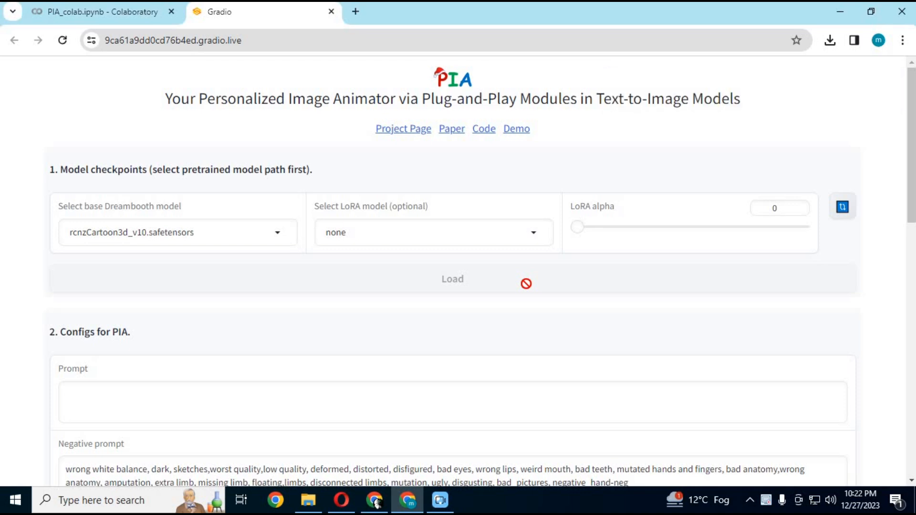
scroll("down", 3)
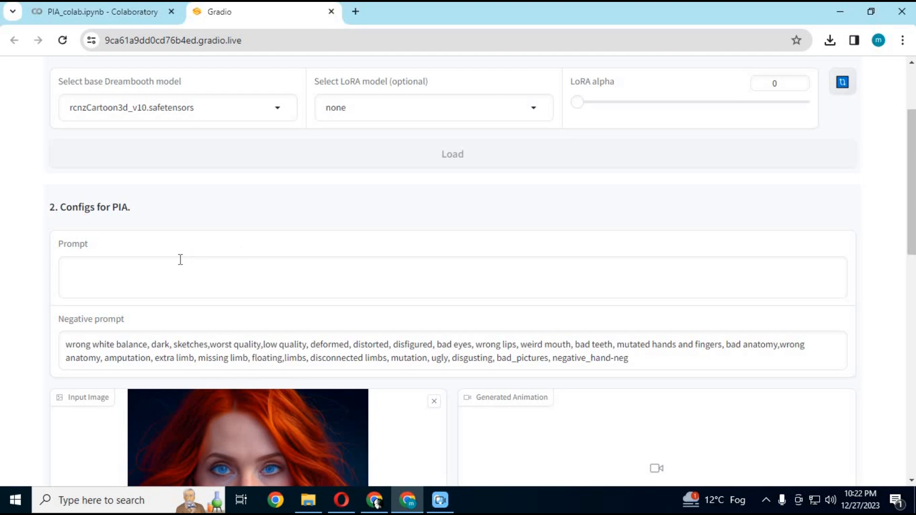
Step: Enter the prompt '1 girl smiling and winking' in the Prompt box
left_click(130, 283)
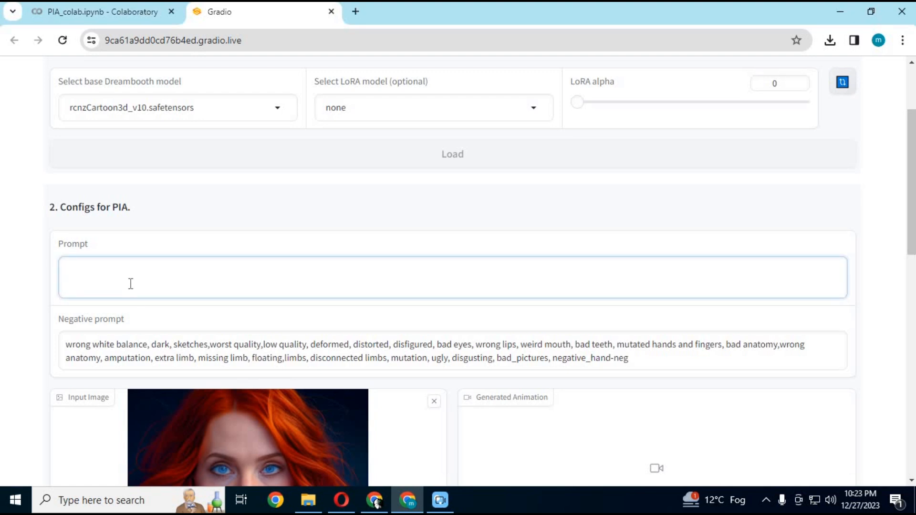
type("1 girl")
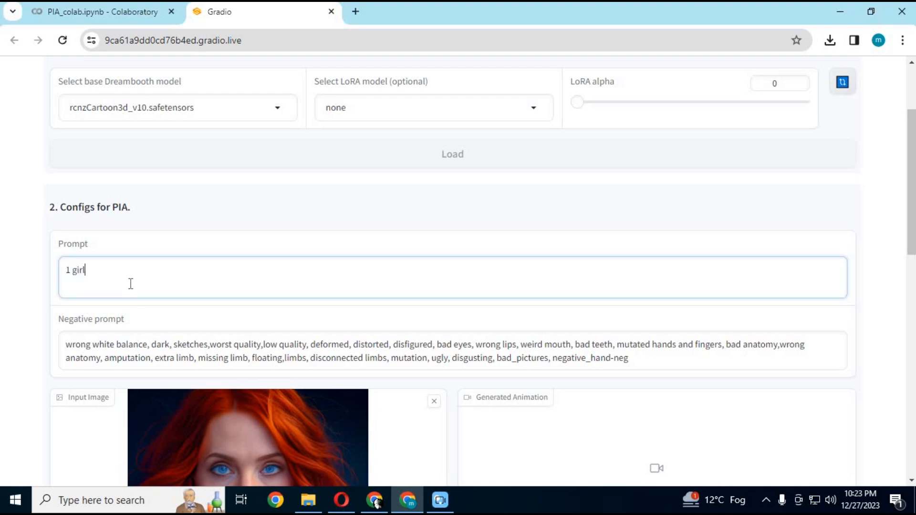
type("smiling and w")
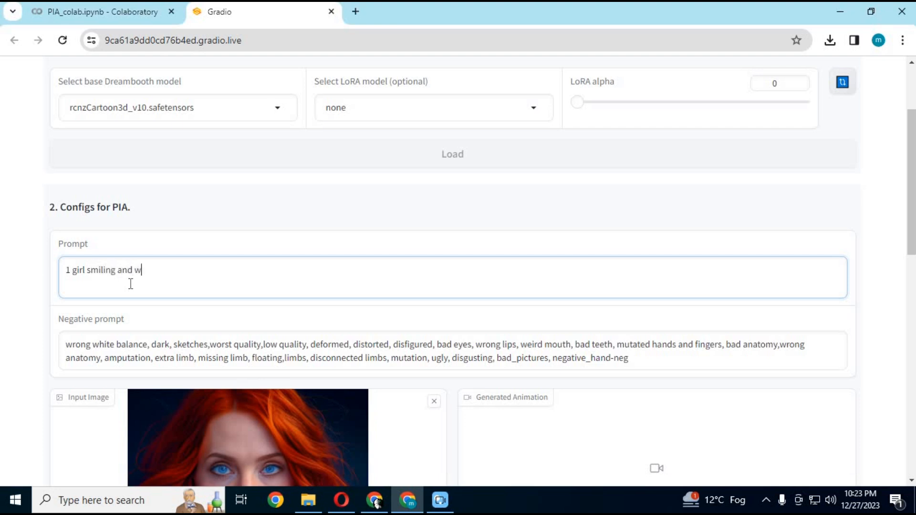
type("inking")
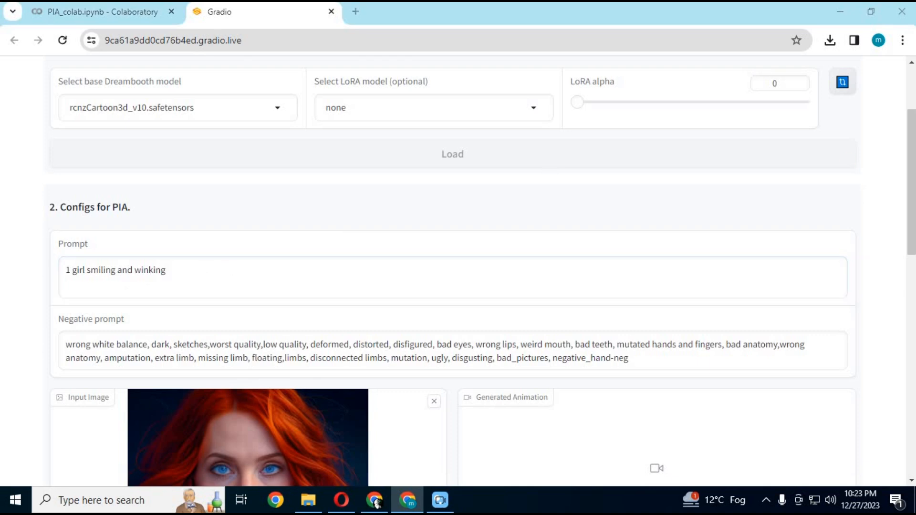
Step: Raise the Motion Scale slider toward its high end for more movement in the animation
scroll("down", 3)
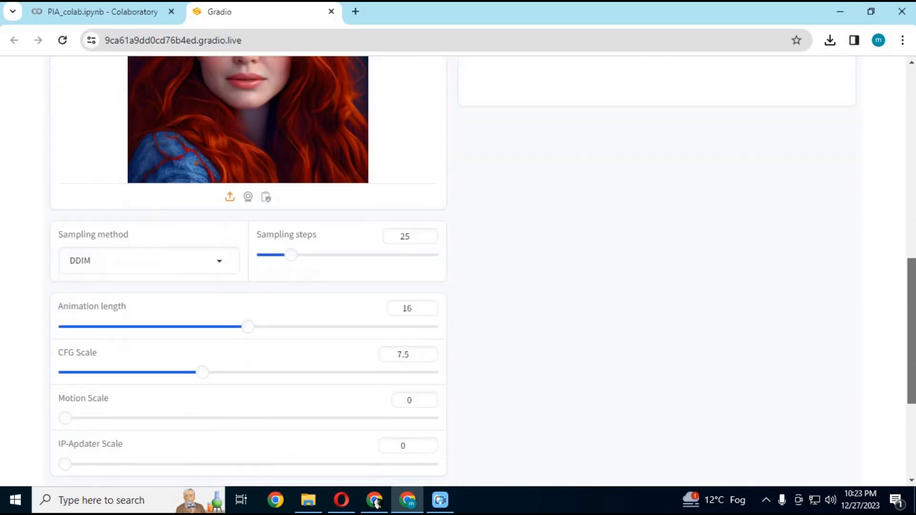
scroll("down", 3)
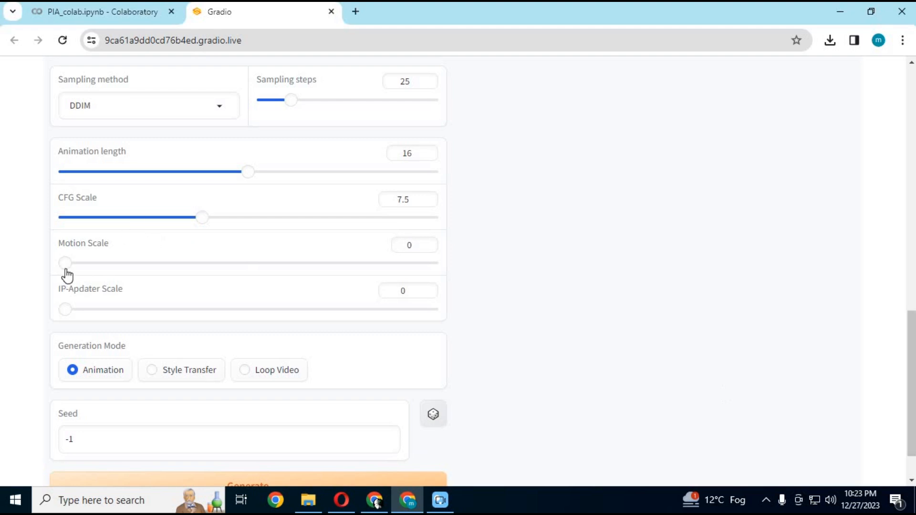
left_click_drag(66, 262, 431, 262)
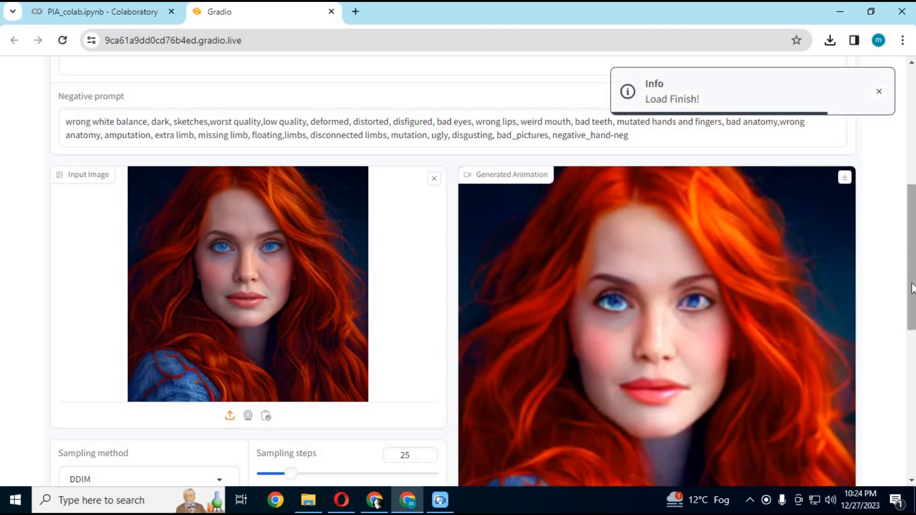
Step: Start playback of the Generated Animation video of the smiling red-haired woman
scroll("down", 3)
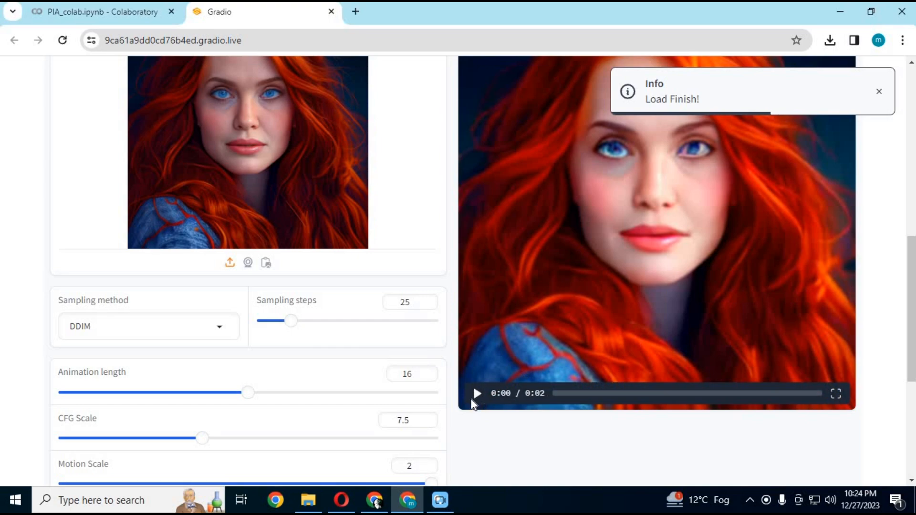
left_click(477, 393)
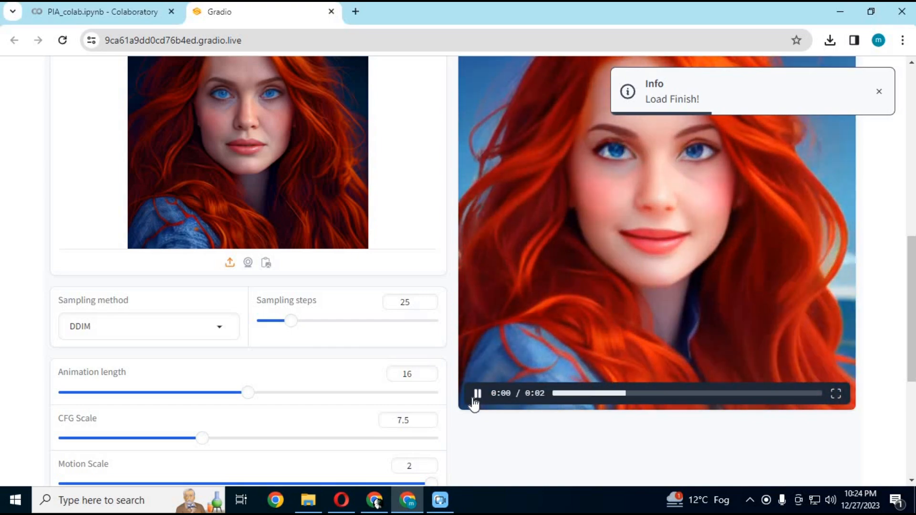